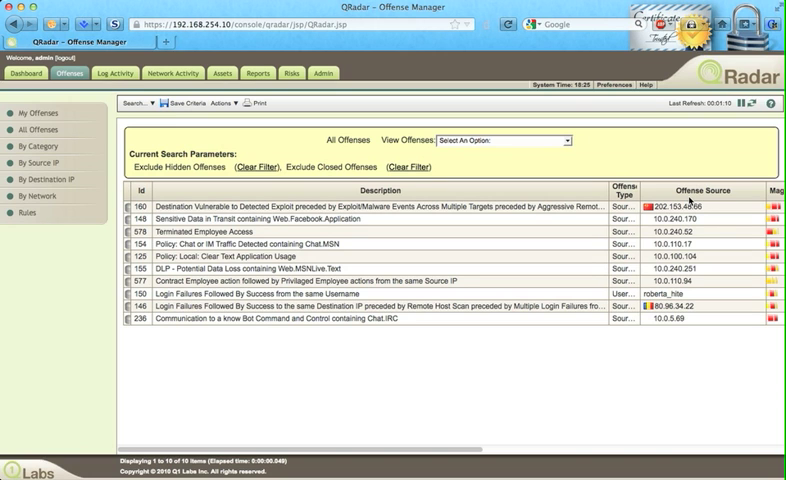
{"action": "mouse_move", "coordinate": [284, 220]}
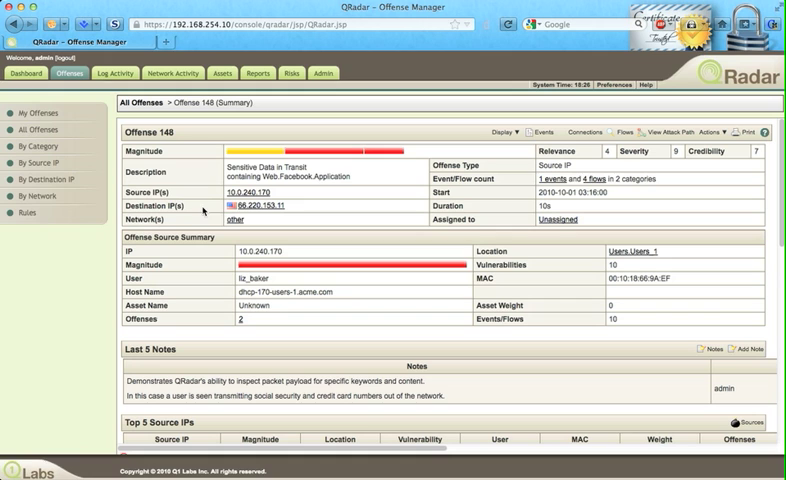
{"action": "mouse_move", "coordinate": [244, 210]}
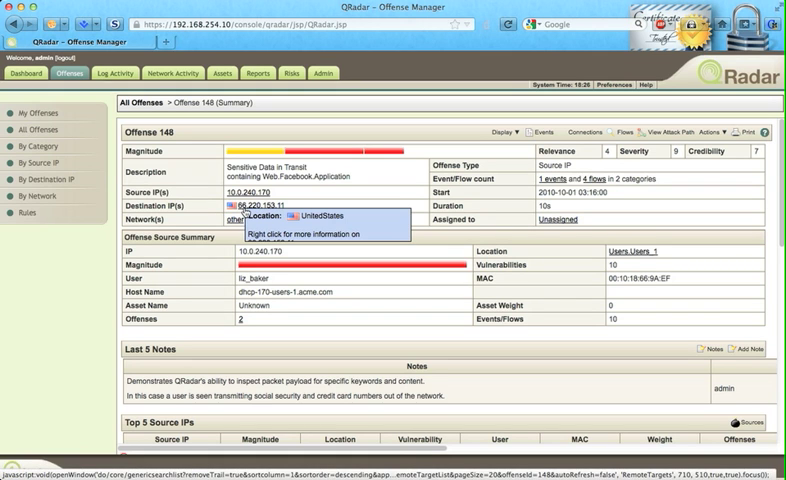
{"action": "mouse_move", "coordinate": [270, 220]}
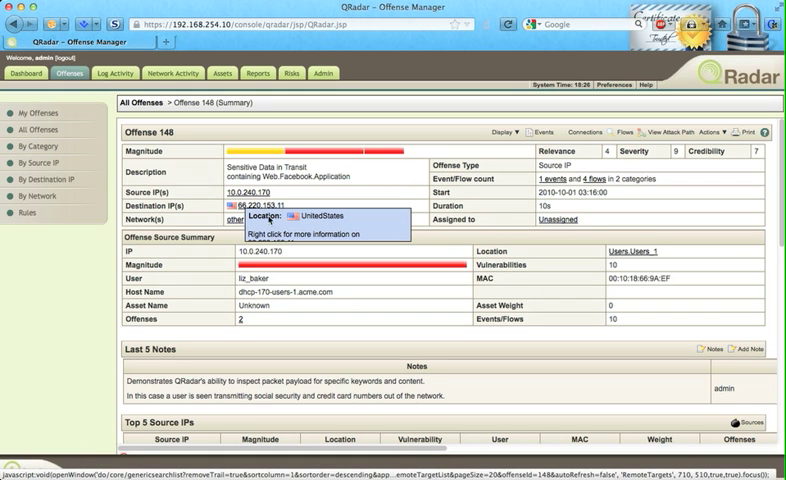
{"action": "mouse_move", "coordinate": [284, 288]}
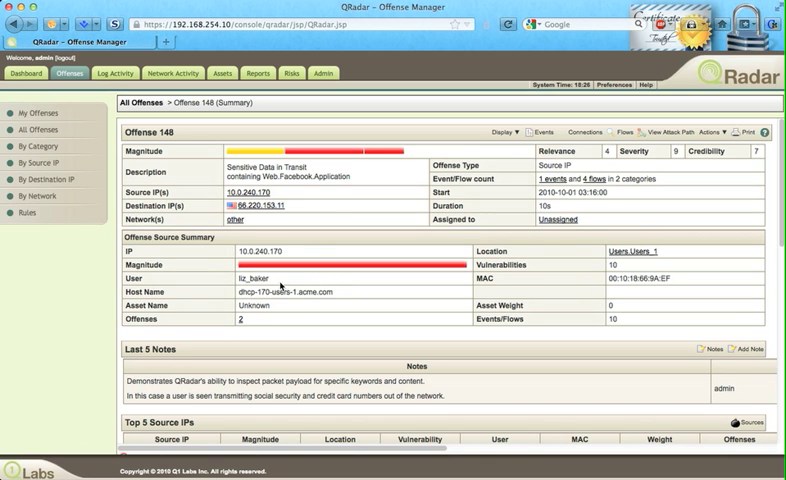
- Scroll the offense 148 summary down past categories and events to the Top 10 Flows table
{"action": "scroll", "scroll_direction": "down", "scroll_amount": 3}
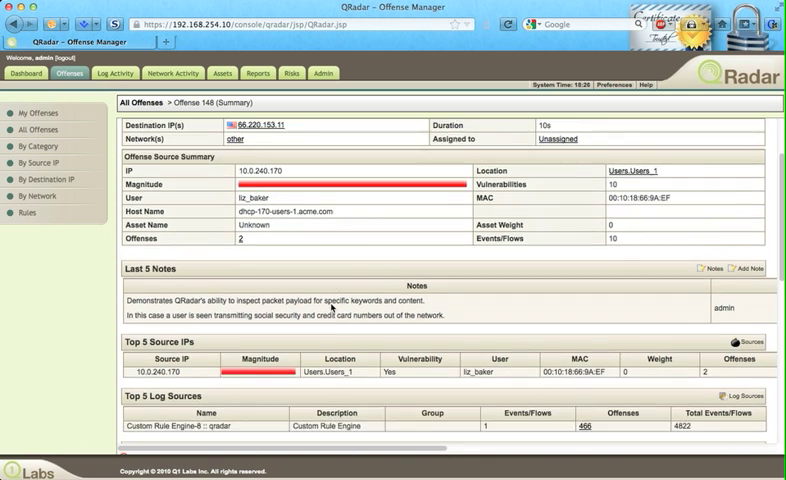
{"action": "scroll", "scroll_direction": "down", "scroll_amount": 3}
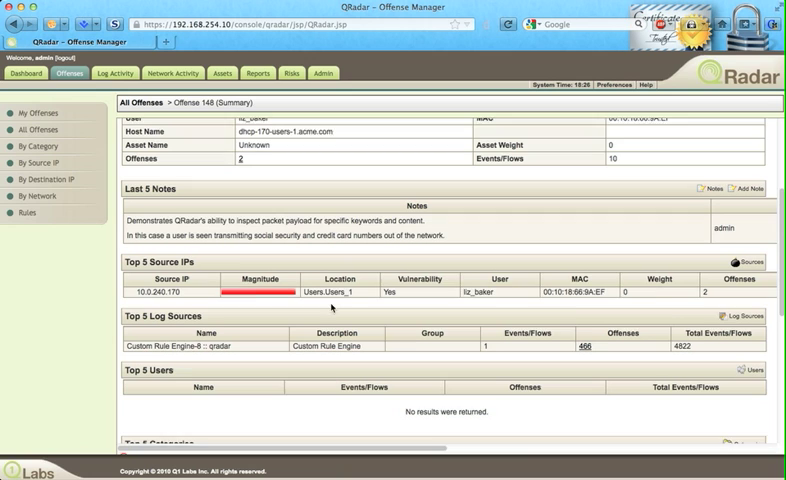
{"action": "scroll", "scroll_direction": "down", "scroll_amount": 3}
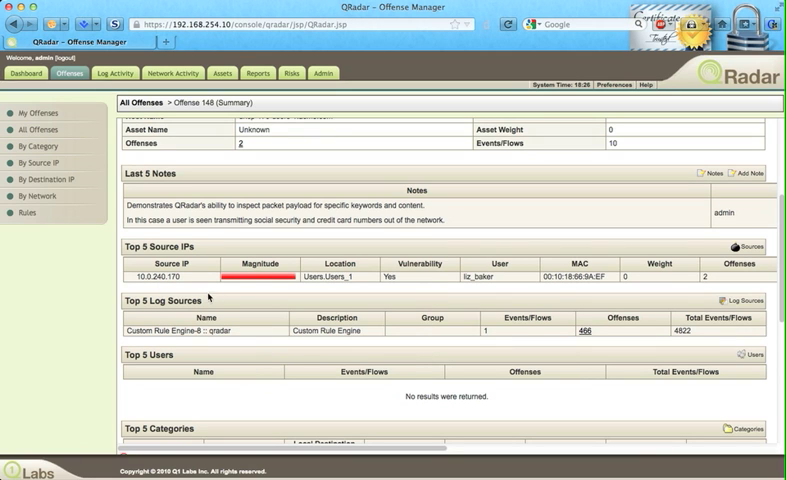
{"action": "mouse_move", "coordinate": [456, 316]}
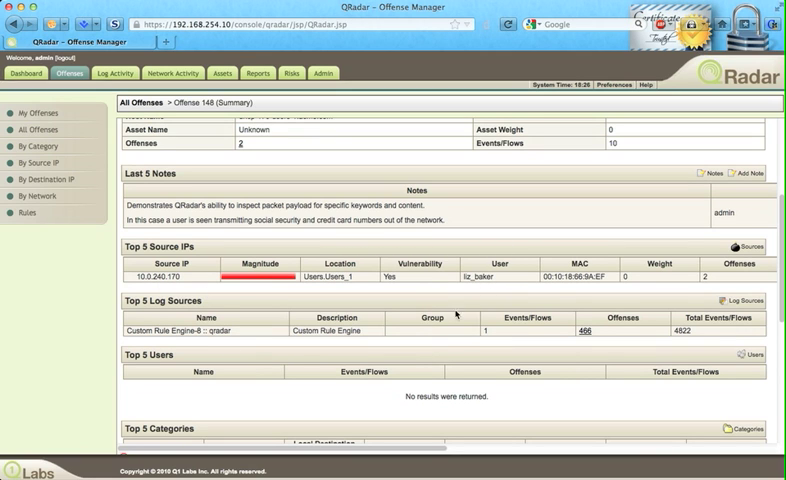
{"action": "mouse_move", "coordinate": [272, 358]}
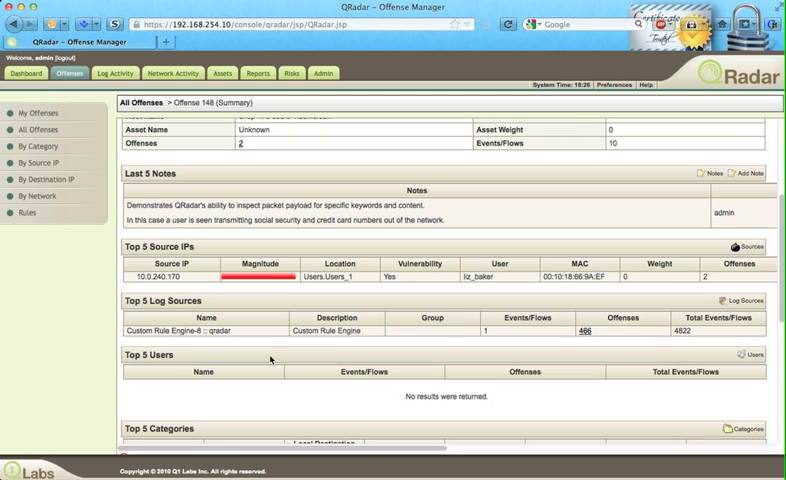
{"action": "scroll", "scroll_direction": "down", "scroll_amount": 3}
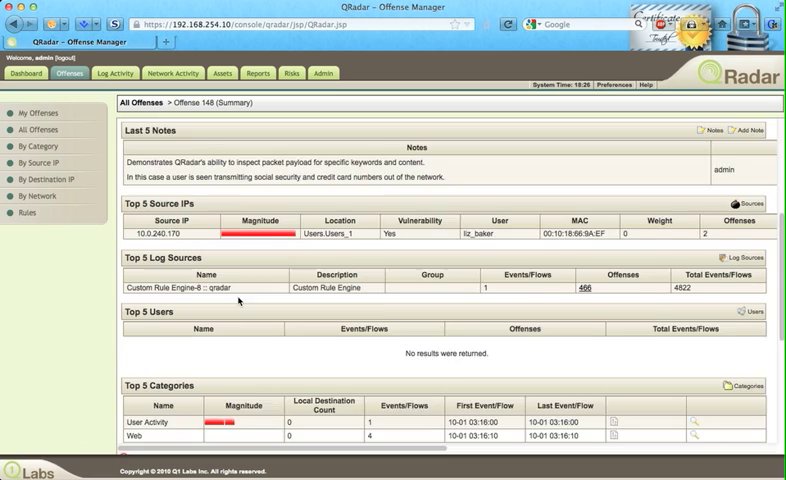
{"action": "scroll", "scroll_direction": "down", "scroll_amount": 3}
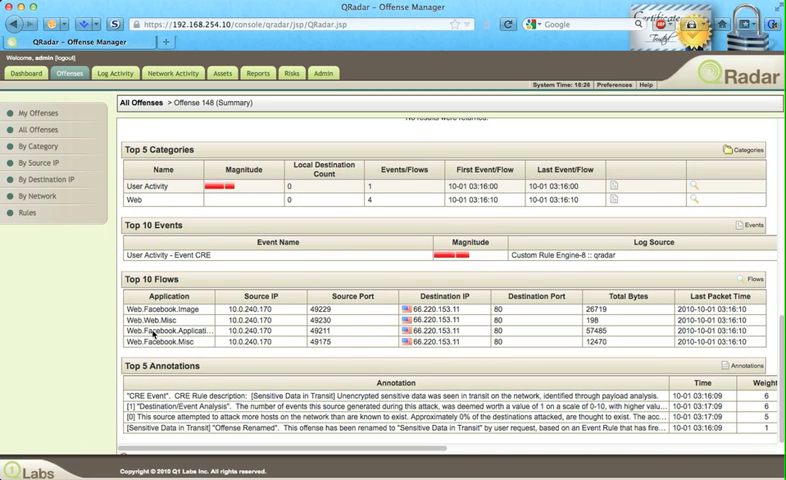
- View the Flow Details of the Web.Facebook.Application flow, then return to the offense list
{"action": "left_click", "coordinate": [180, 330]}
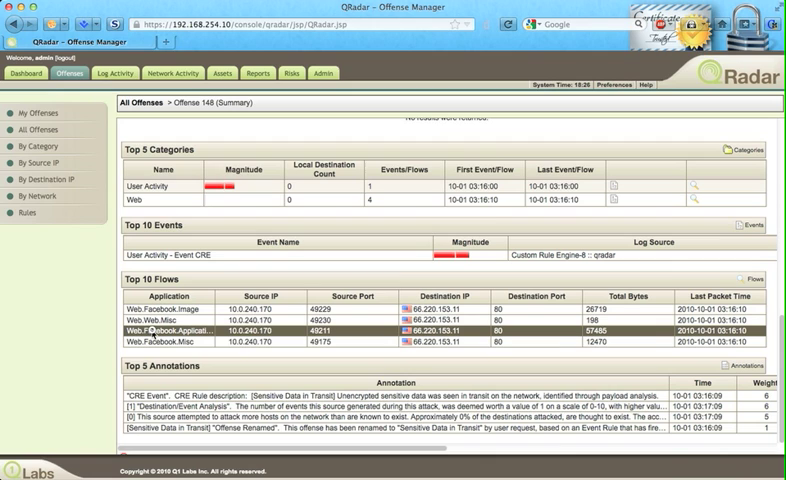
{"action": "left_click", "coordinate": [180, 328]}
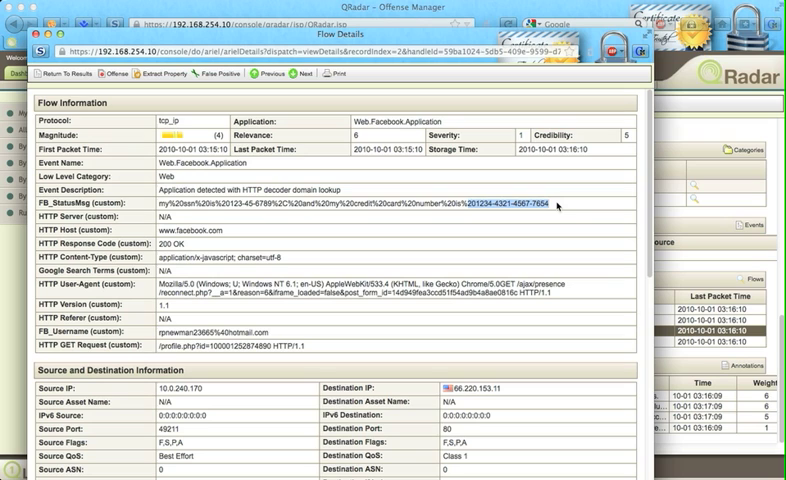
{"action": "mouse_move", "coordinate": [548, 202]}
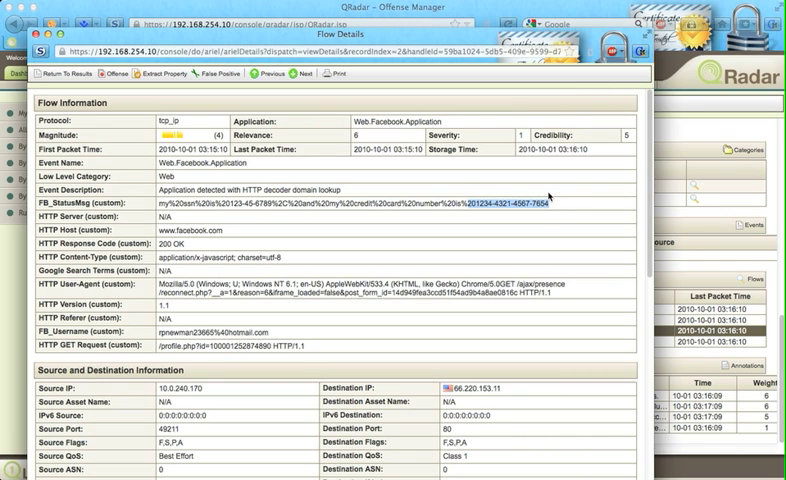
{"action": "left_click", "coordinate": [70, 72]}
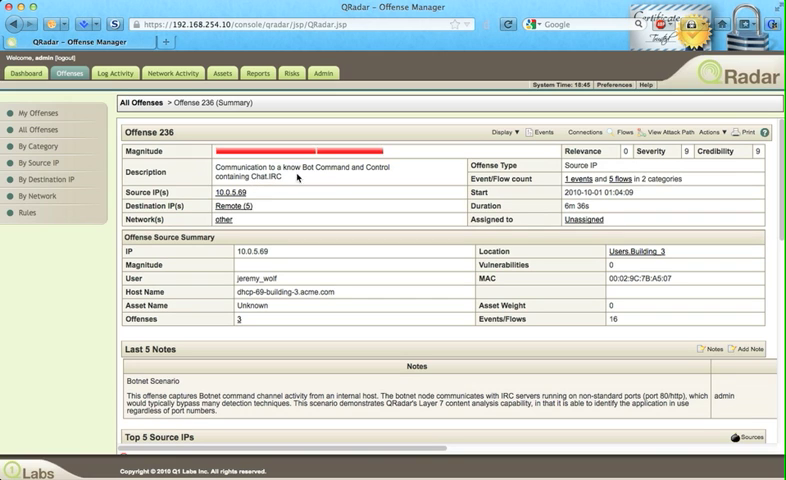
{"action": "mouse_move", "coordinate": [308, 190]}
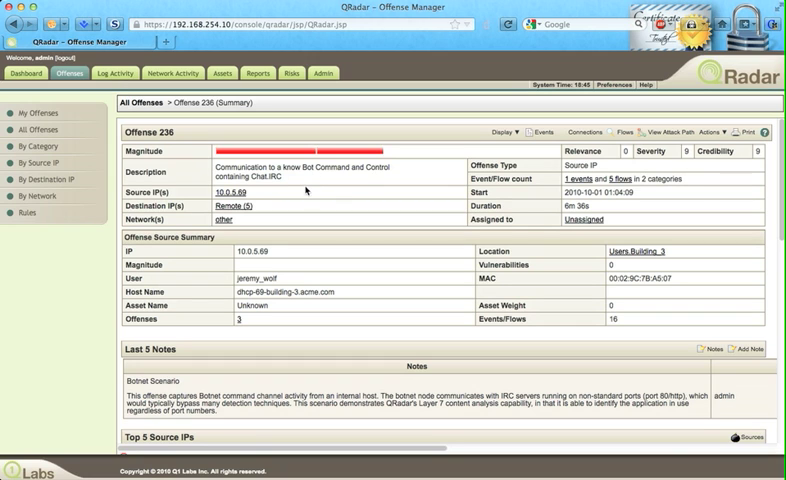
{"action": "mouse_move", "coordinate": [224, 196]}
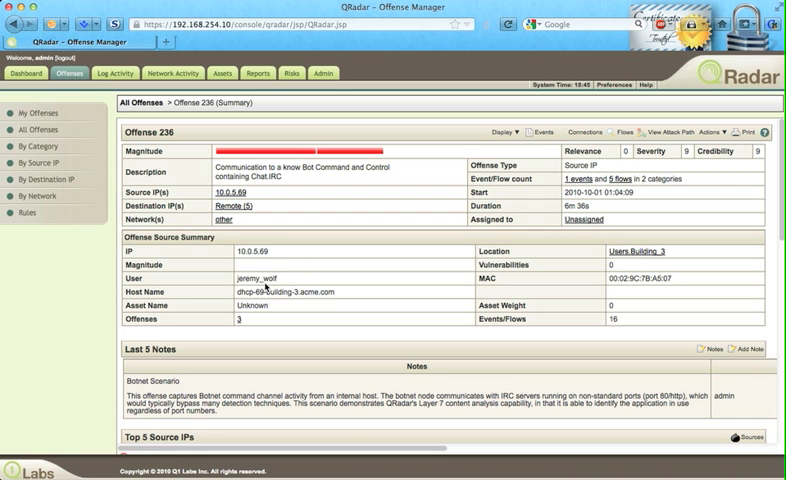
{"action": "mouse_move", "coordinate": [284, 278]}
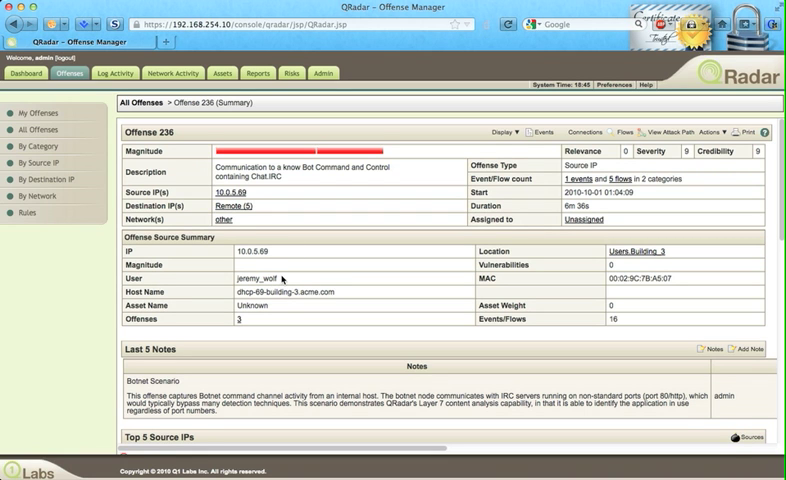
- Scroll the offense 236 summary down to the Top 10 Flows table of Chat.IRC flows on port 80
{"action": "scroll", "scroll_direction": "down", "scroll_amount": 3}
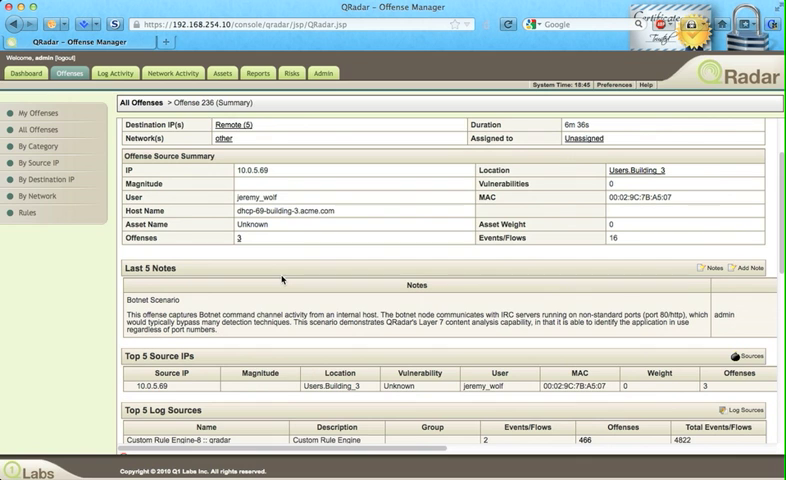
{"action": "scroll", "scroll_direction": "down", "scroll_amount": 3}
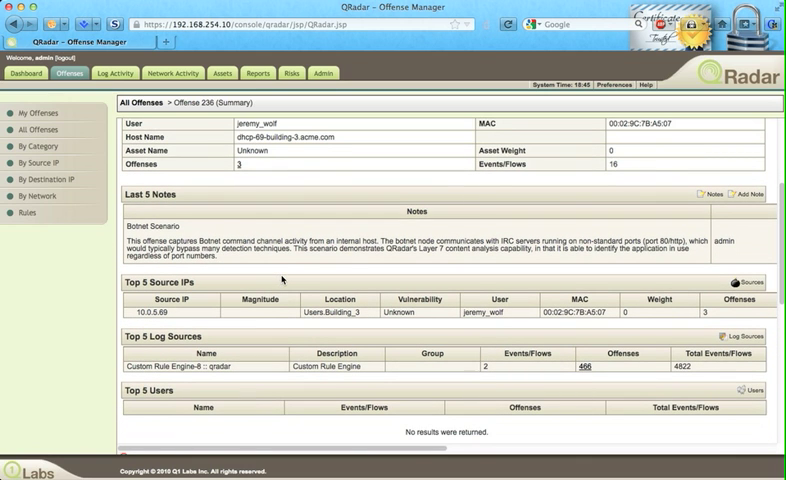
{"action": "scroll", "scroll_direction": "down", "scroll_amount": 3}
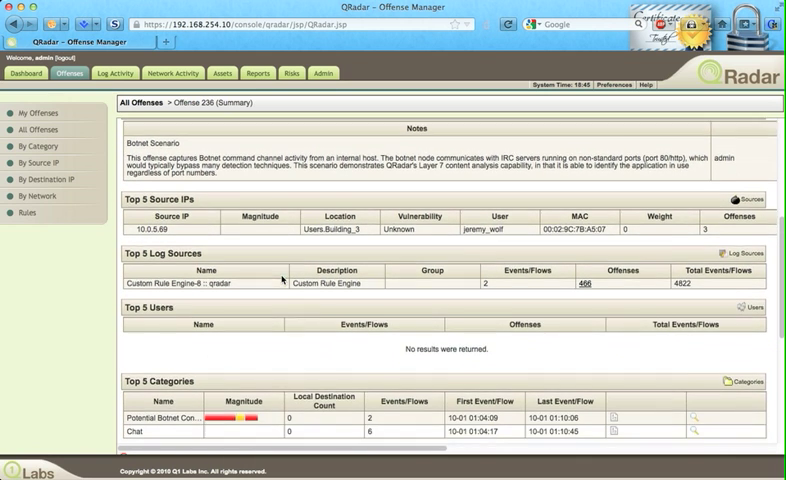
{"action": "scroll", "scroll_direction": "down", "scroll_amount": 3}
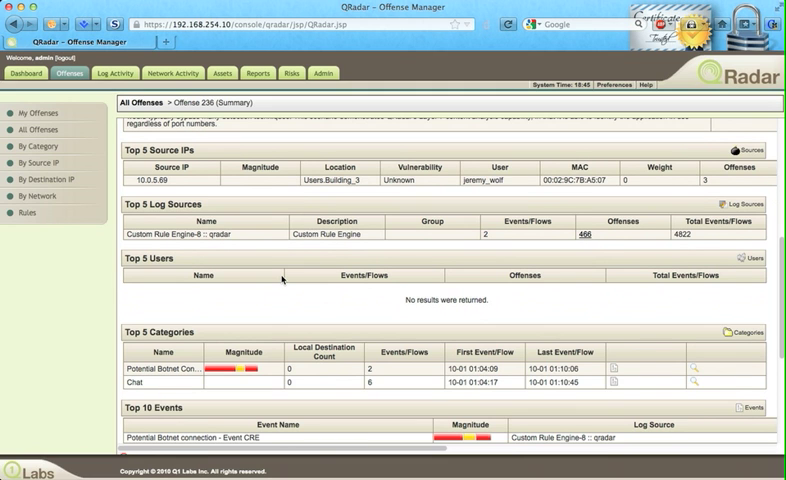
{"action": "scroll", "scroll_direction": "down", "scroll_amount": 3}
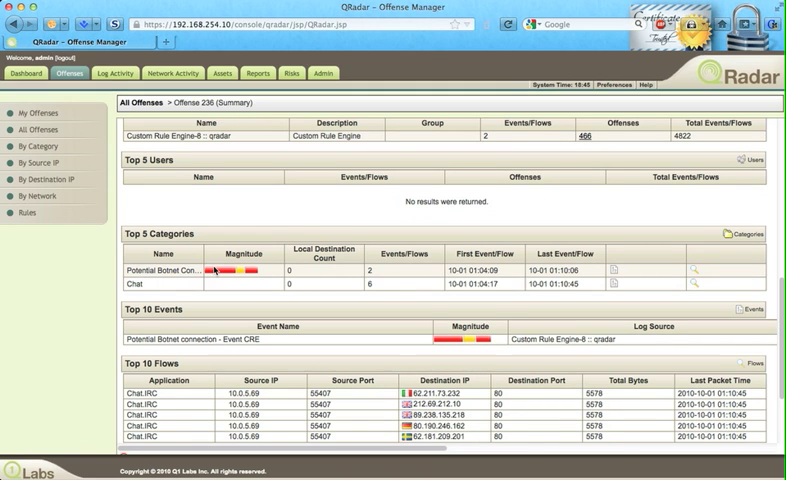
{"action": "scroll", "scroll_direction": "down", "scroll_amount": 3}
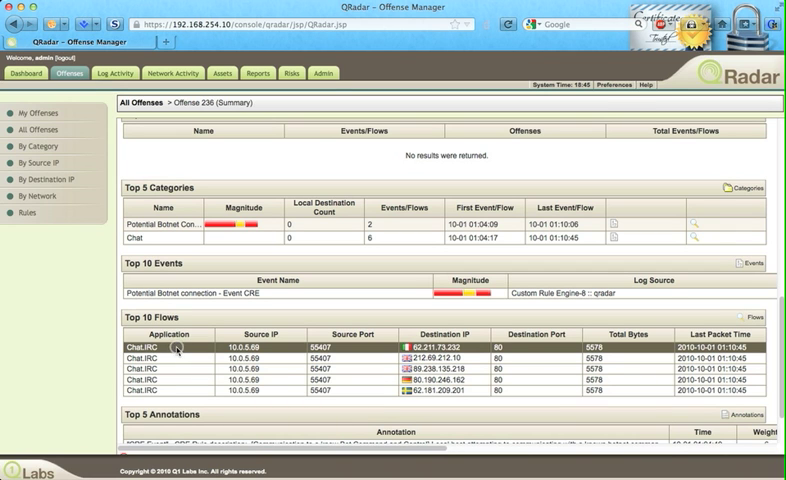
- View the first Chat.IRC flow's details and highlight its IRC botnet source payload
{"action": "left_click", "coordinate": [164, 348]}
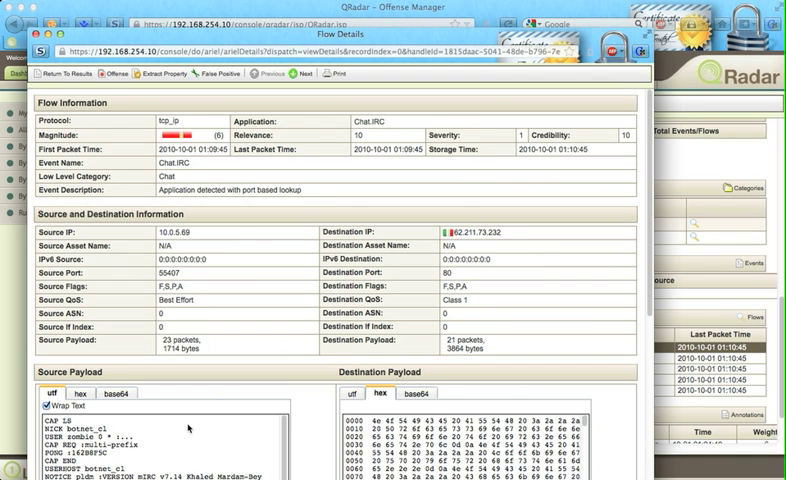
{"action": "scroll", "scroll_direction": "down", "scroll_amount": 3}
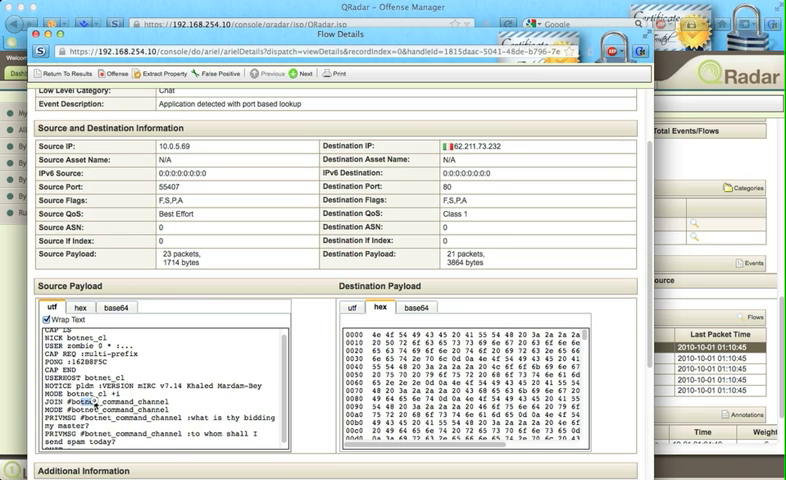
{"action": "left_click_drag", "start_coordinate": [56, 398], "coordinate": [252, 432]}
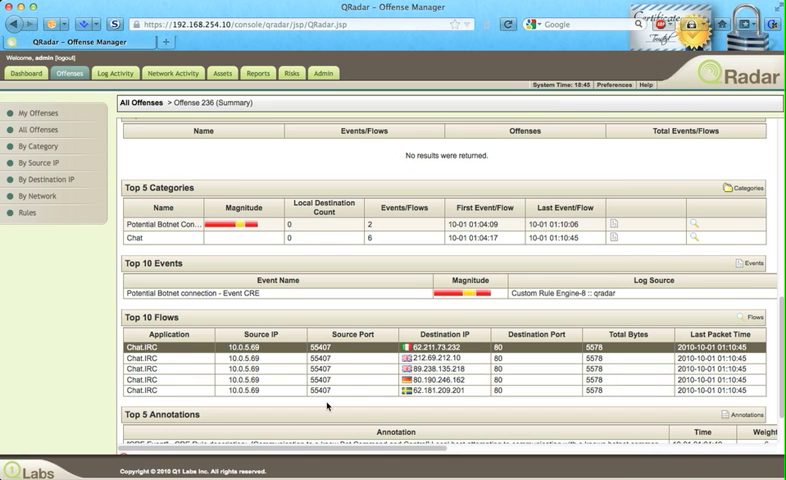
{"action": "mouse_move", "coordinate": [520, 356]}
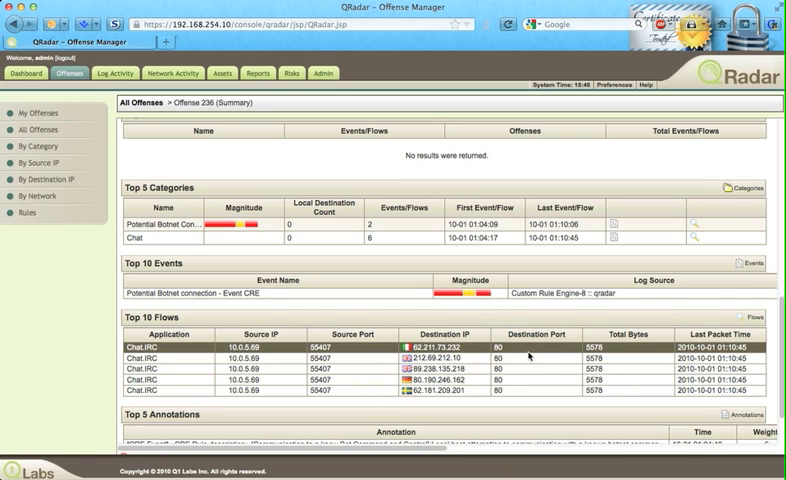
{"action": "mouse_move", "coordinate": [530, 356]}
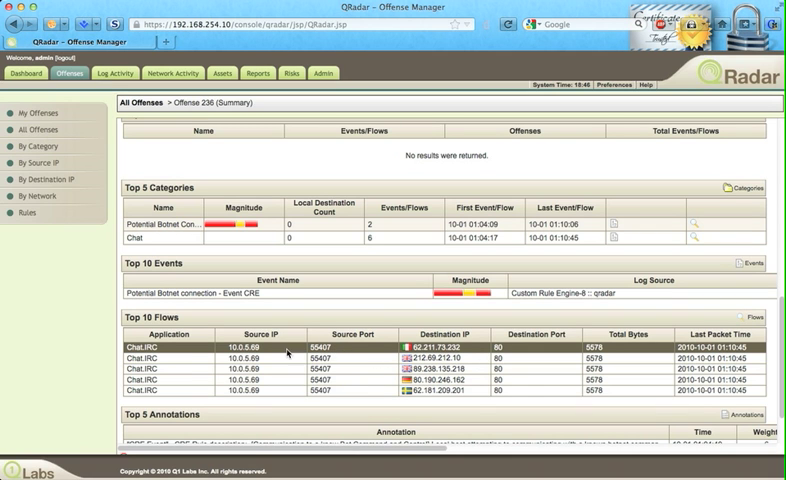
{"action": "scroll", "scroll_direction": "up", "scroll_amount": 3}
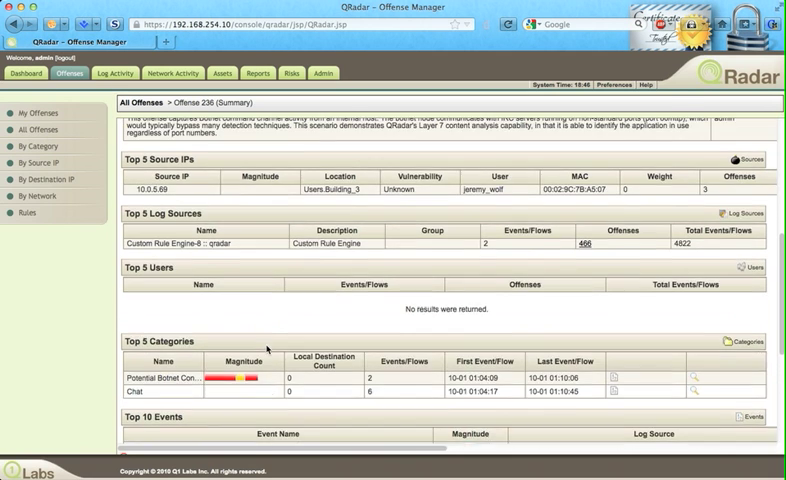
{"action": "scroll", "scroll_direction": "up", "scroll_amount": 3}
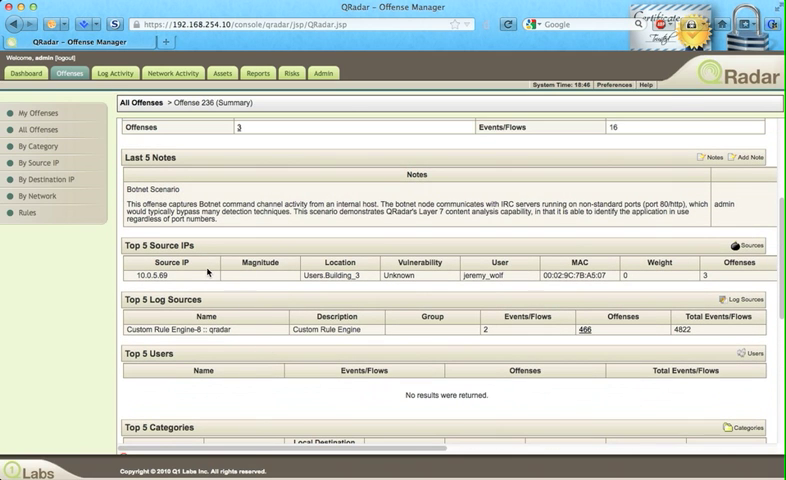